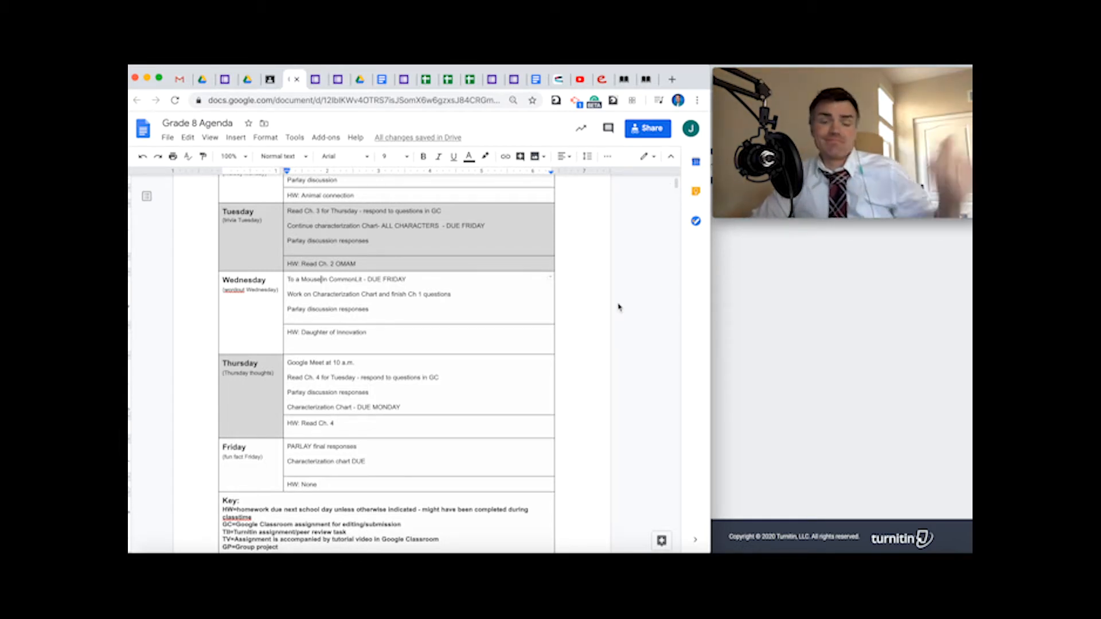
{"action": "mouse_move", "coordinate": [646, 418]}
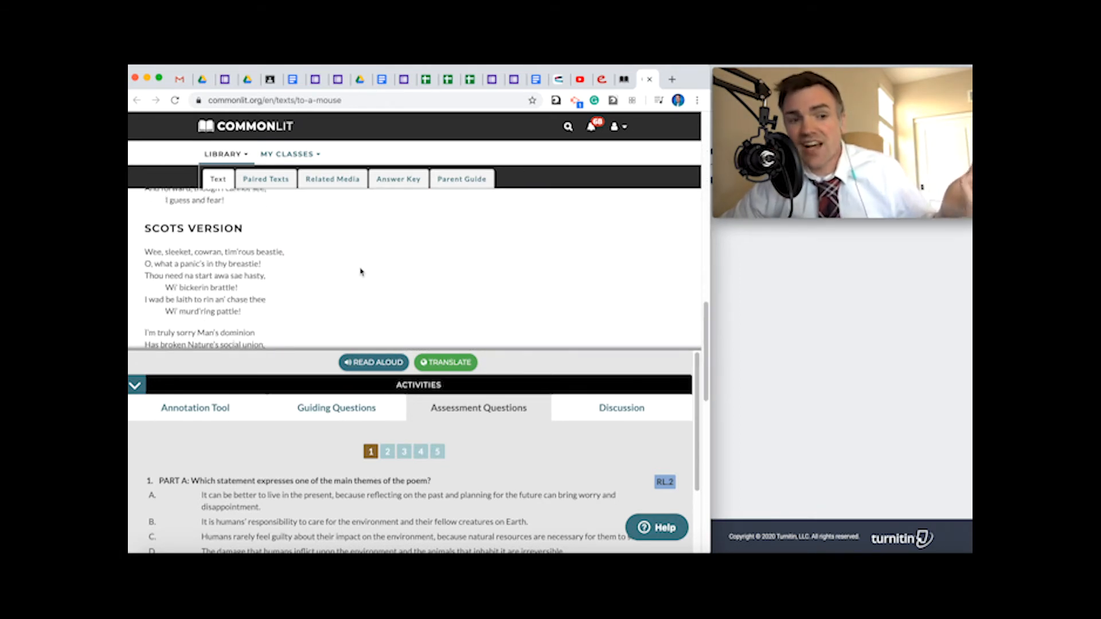
- Return to the Grade 8 Agenda document after reviewing the poem
{"action": "scroll", "scroll_direction": "up", "scroll_amount": 3}
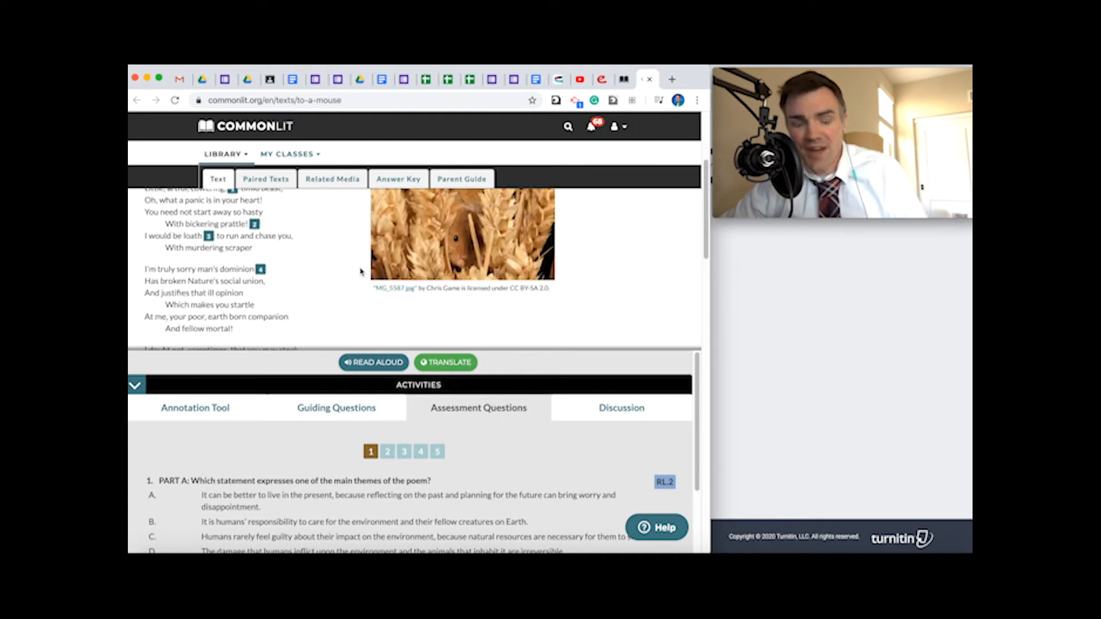
{"action": "scroll", "scroll_direction": "up", "scroll_amount": 3}
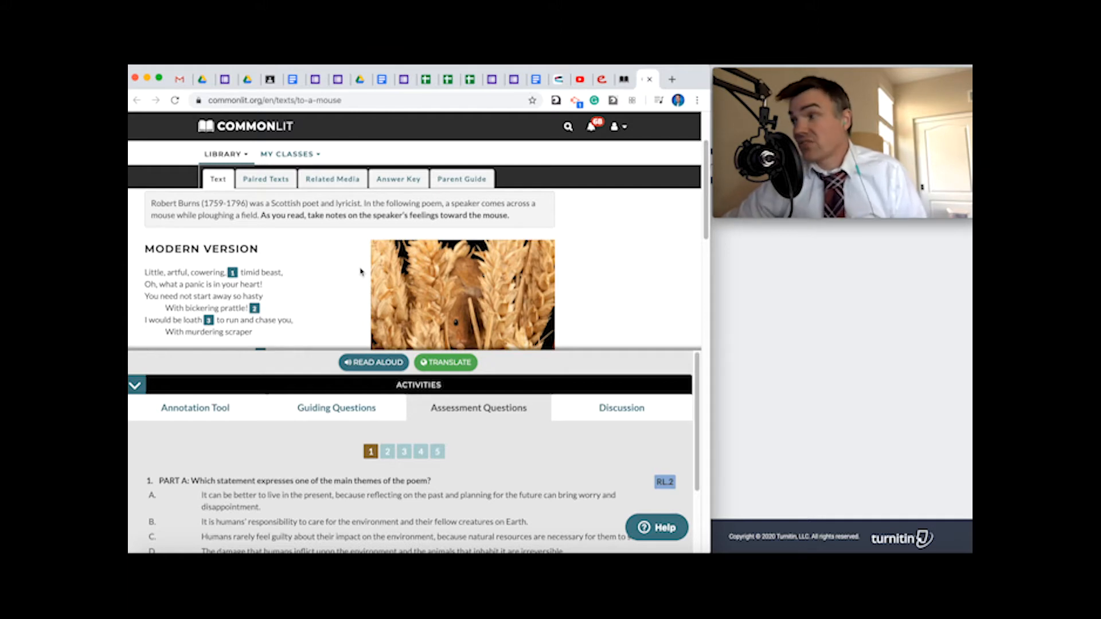
{"action": "left_click", "coordinate": [292, 79]}
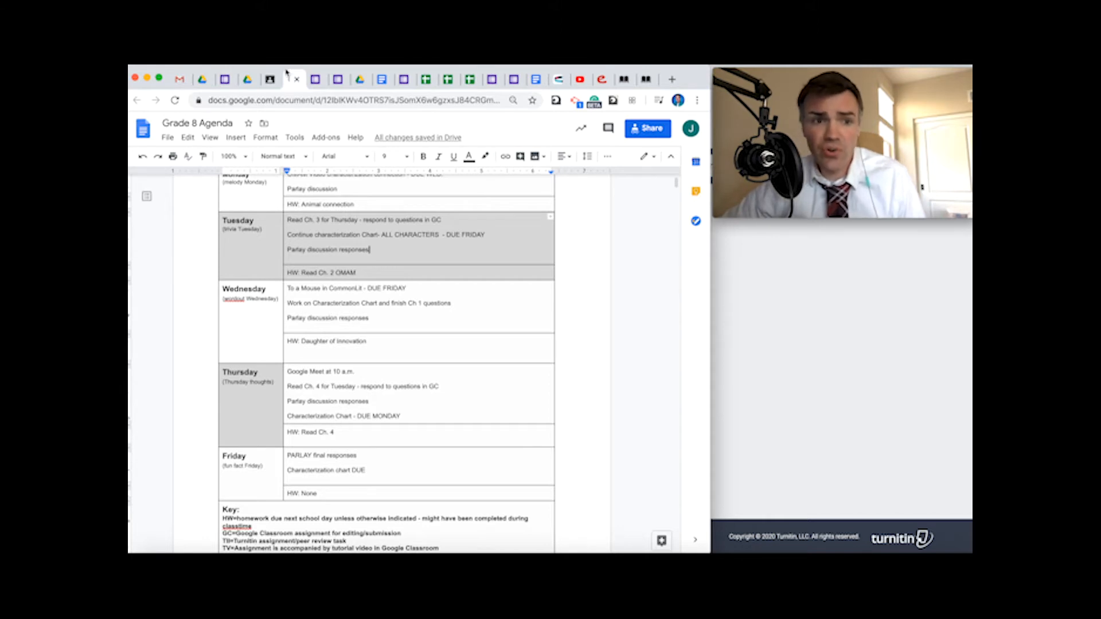
- Show the Period 1 English 8 Classwork page at the Week 4/20 to 4/24 assignments
{"action": "left_click", "coordinate": [271, 79]}
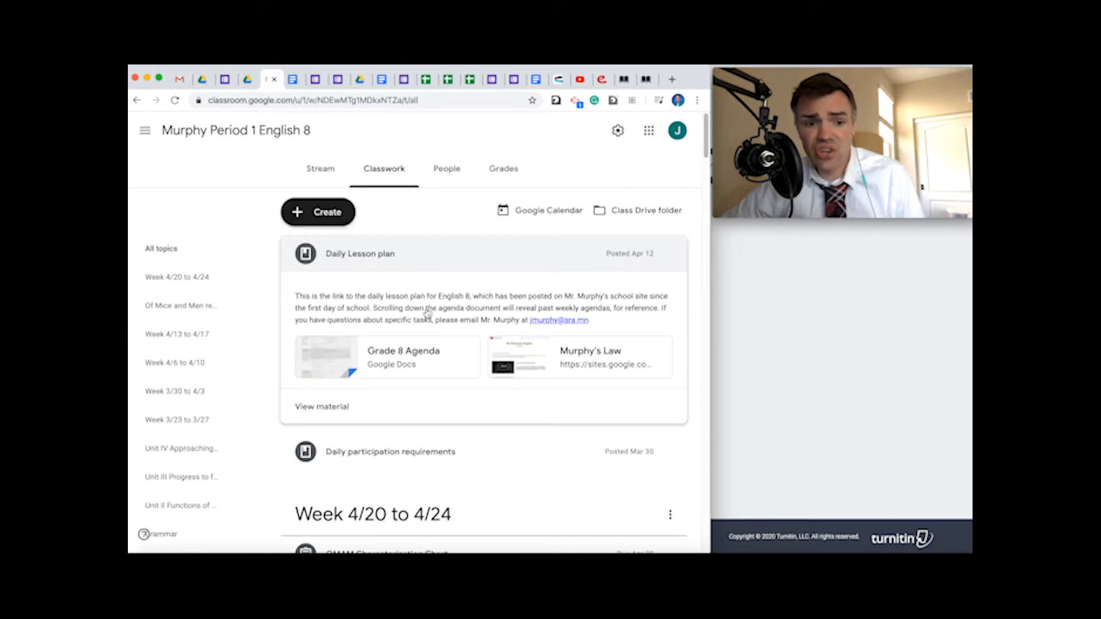
{"action": "scroll", "scroll_direction": "down", "scroll_amount": 3}
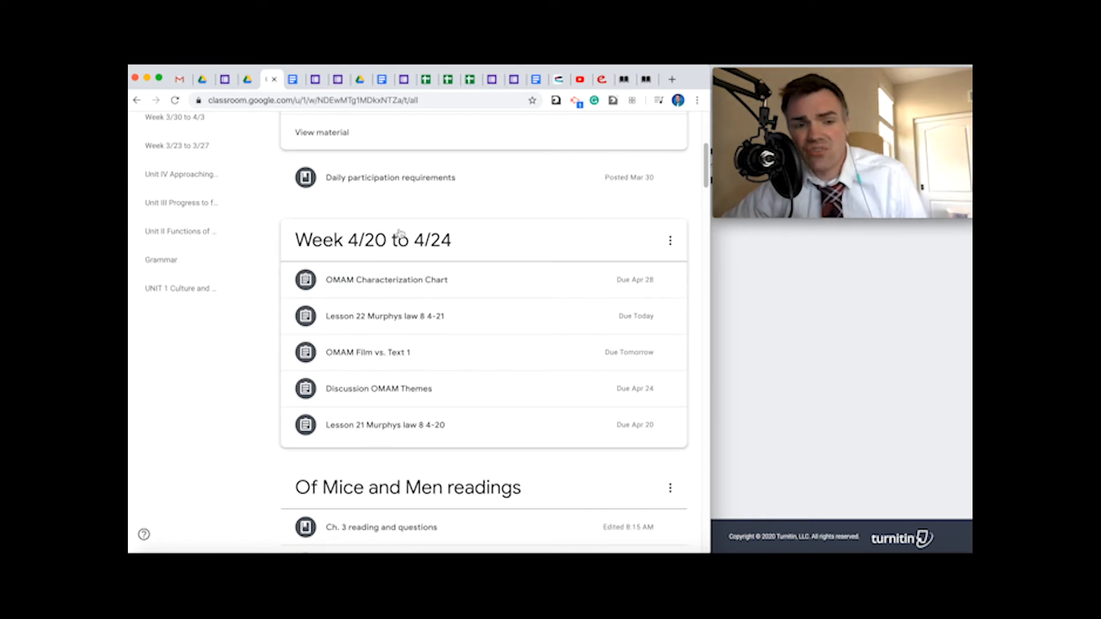
{"action": "mouse_move", "coordinate": [386, 280]}
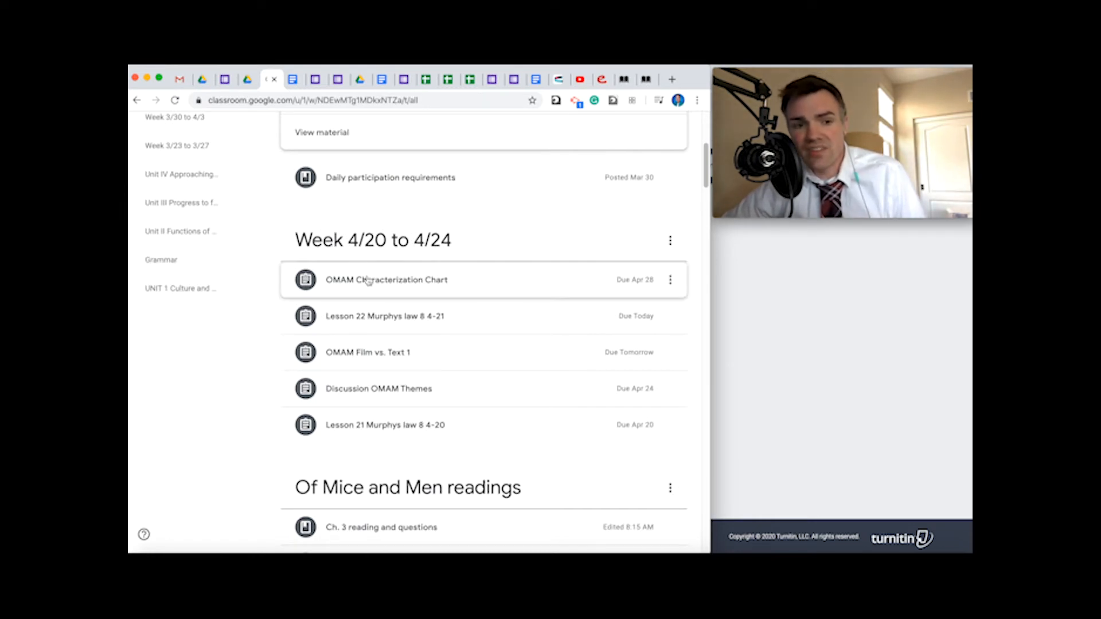
{"action": "mouse_move", "coordinate": [423, 289]}
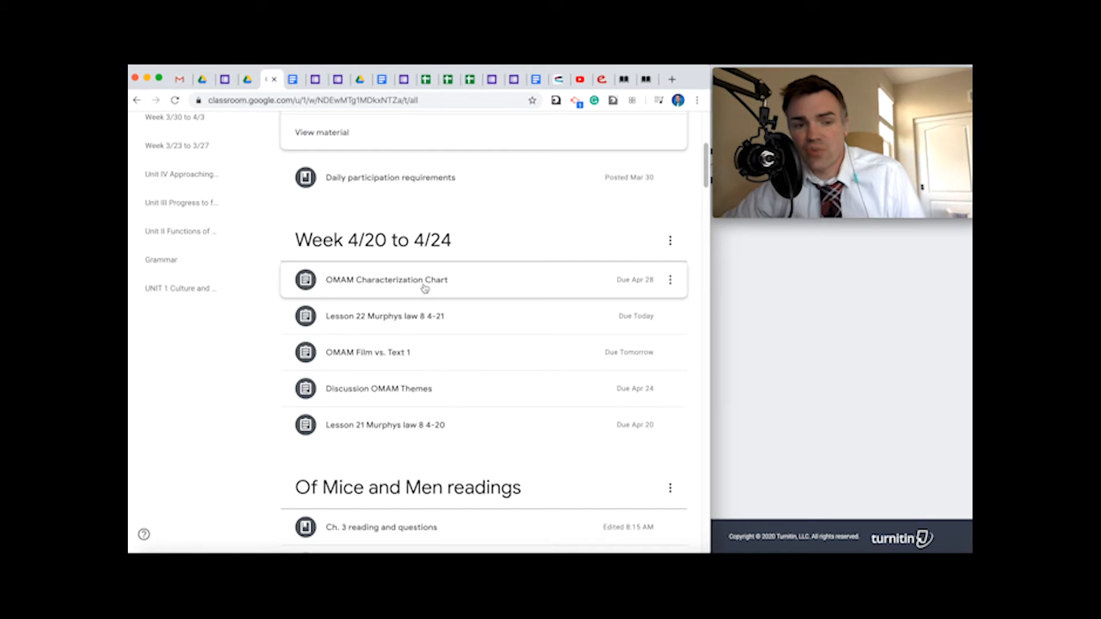